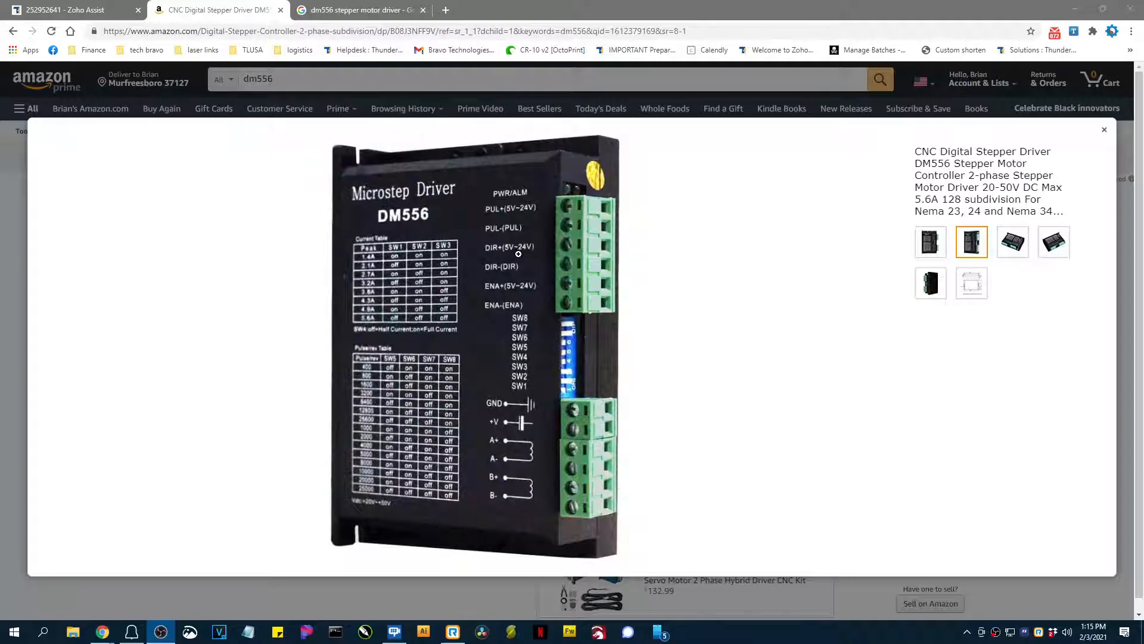
Show the flat front photo of the DM556 with terminal labels and current/pulse tables.
click(929, 242)
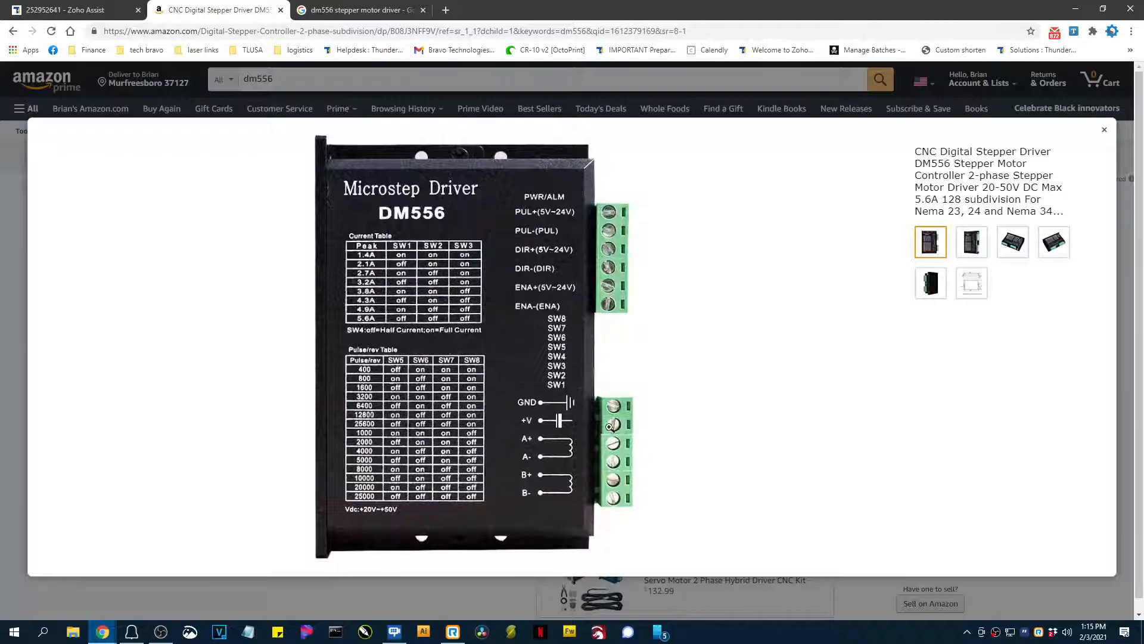
mouse_move(733, 446)
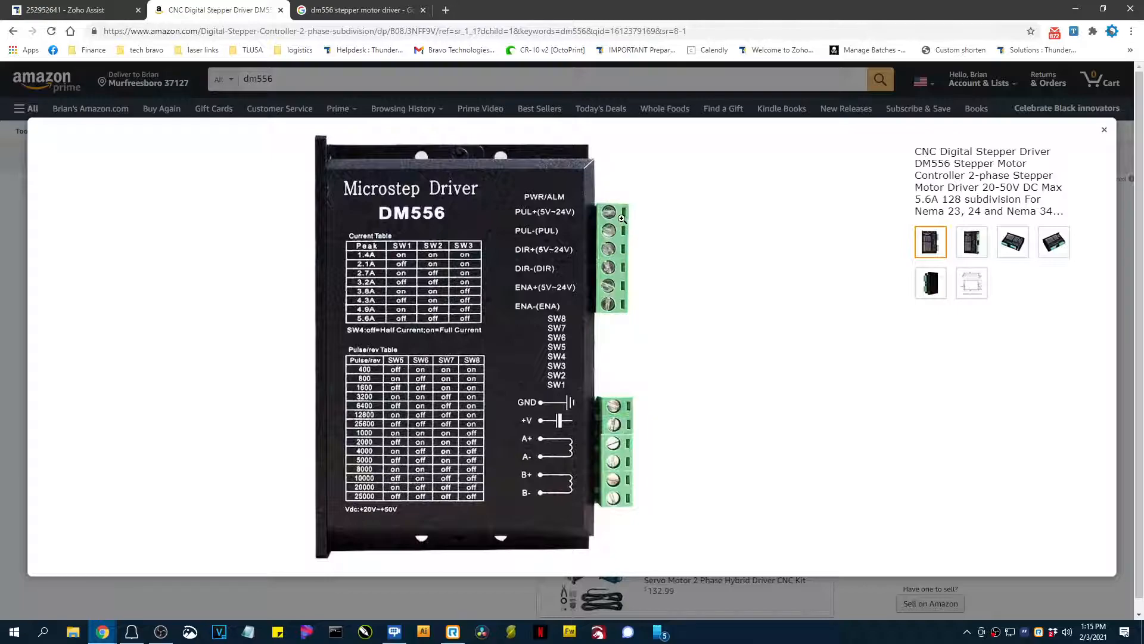
mouse_move(607, 274)
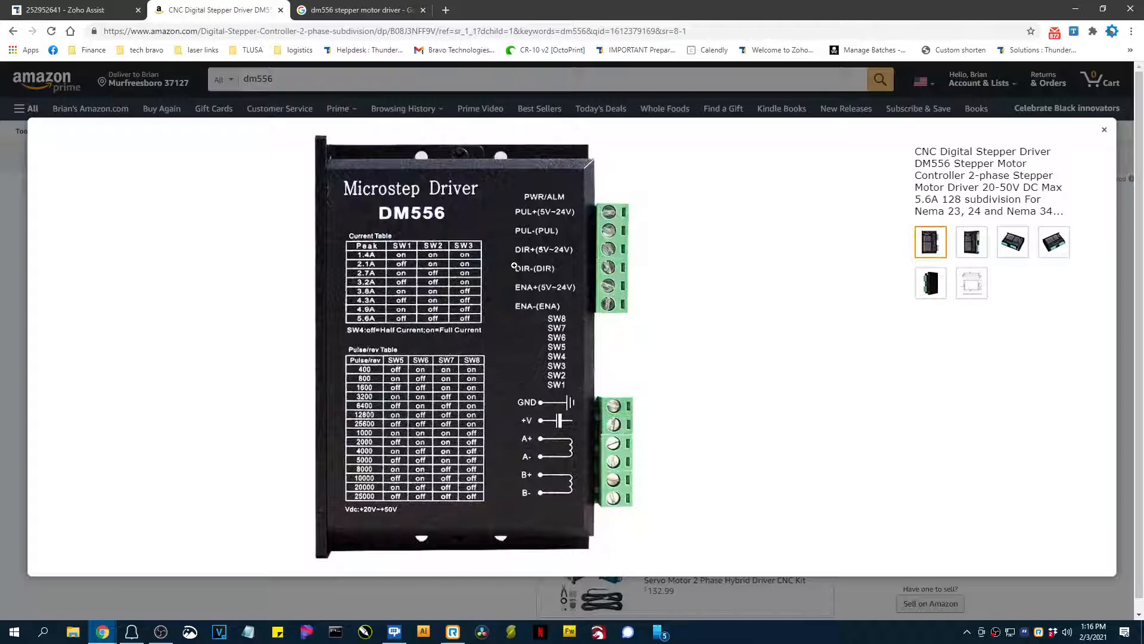
mouse_move(499, 300)
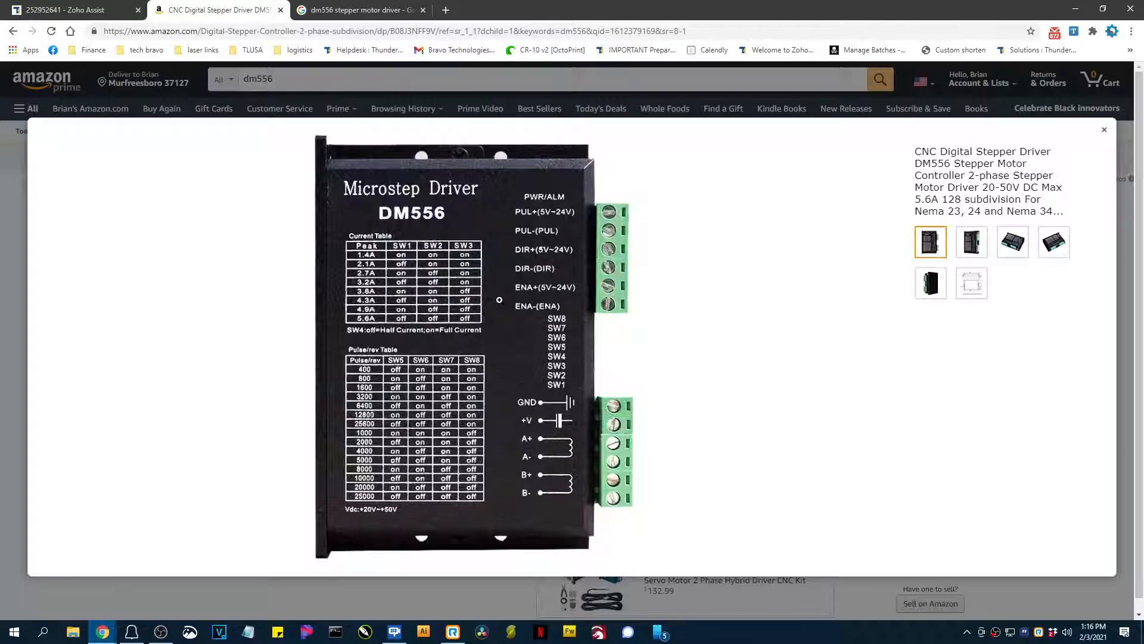
mouse_move(576, 216)
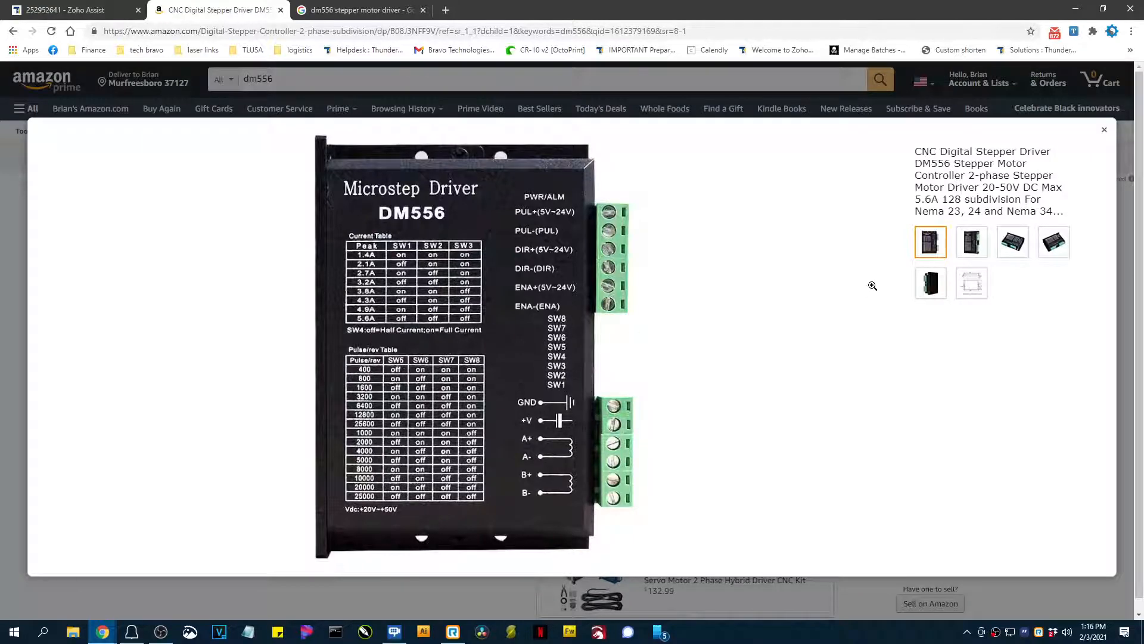
Show the photo with the blue DIP switches between the green terminal blocks.
click(970, 242)
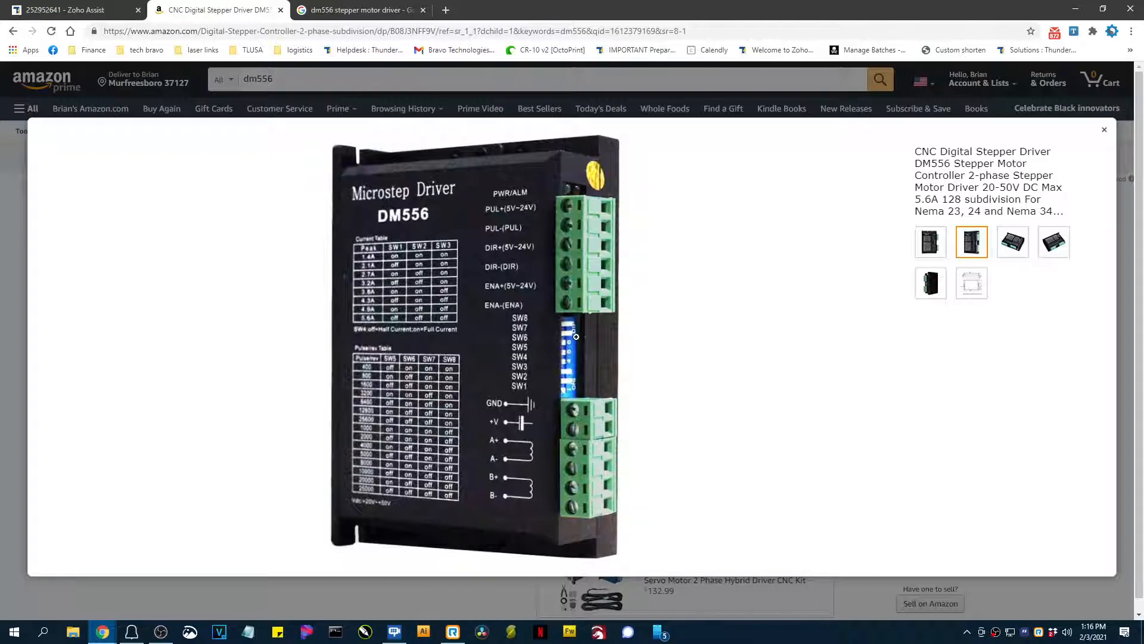
mouse_move(568, 398)
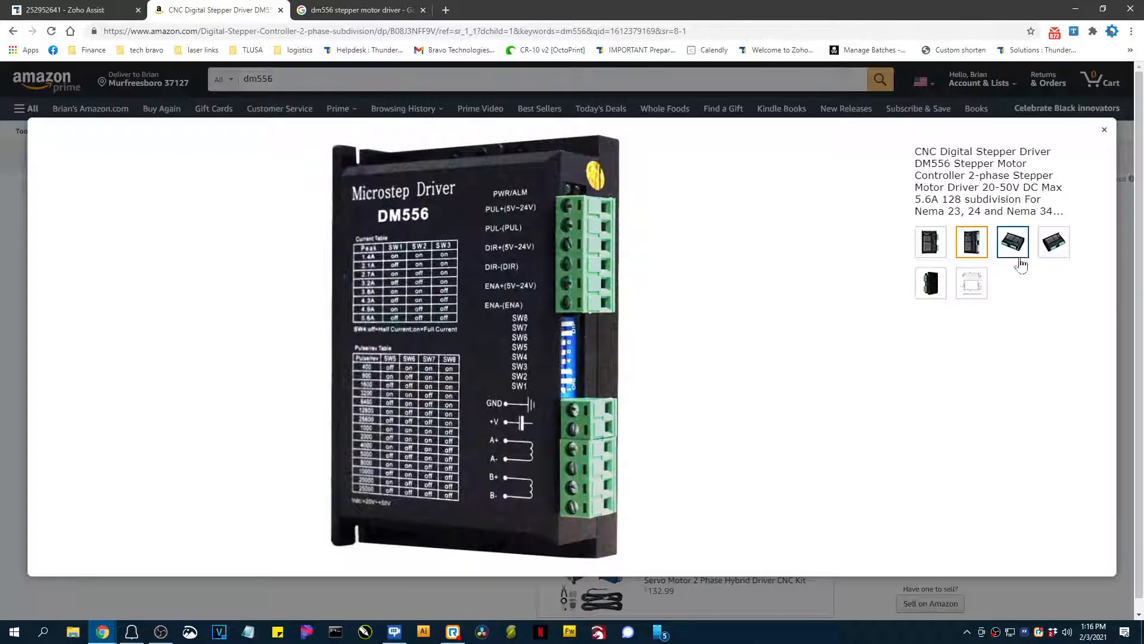
Show the angled perspective photo of the driver with heatsink and terminal blocks.
click(1012, 242)
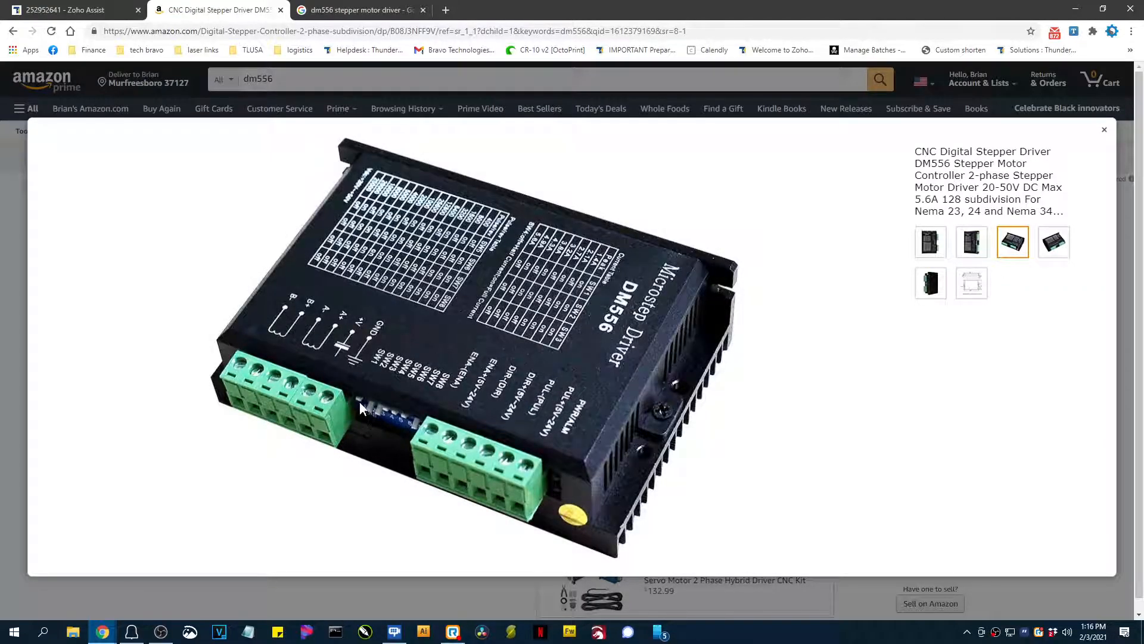
mouse_move(362, 418)
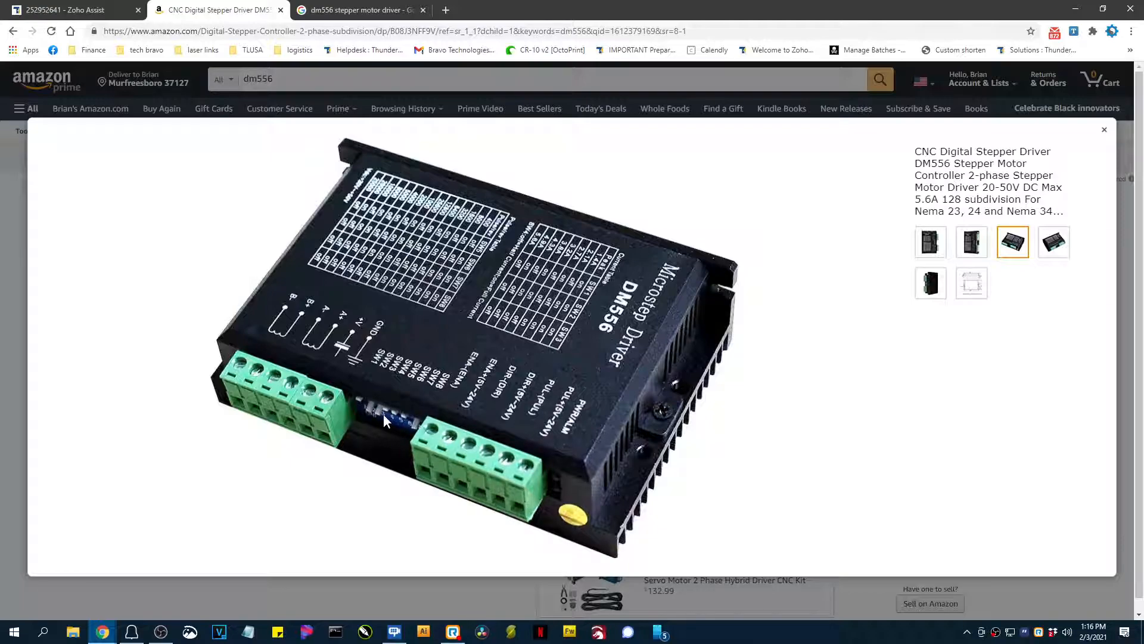
mouse_move(358, 409)
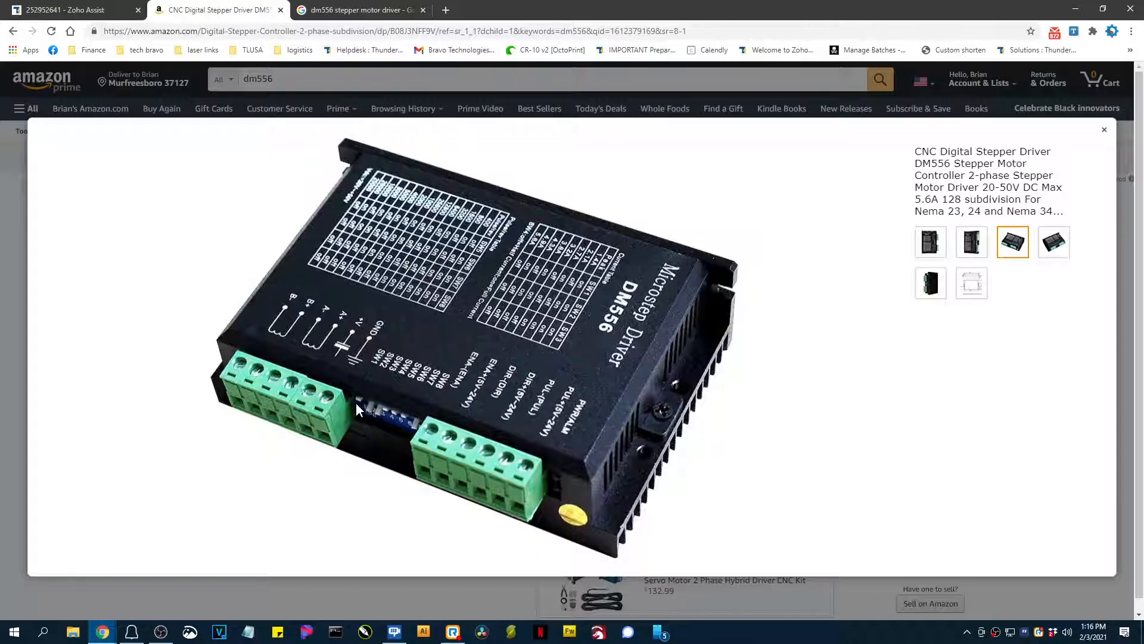
mouse_move(383, 419)
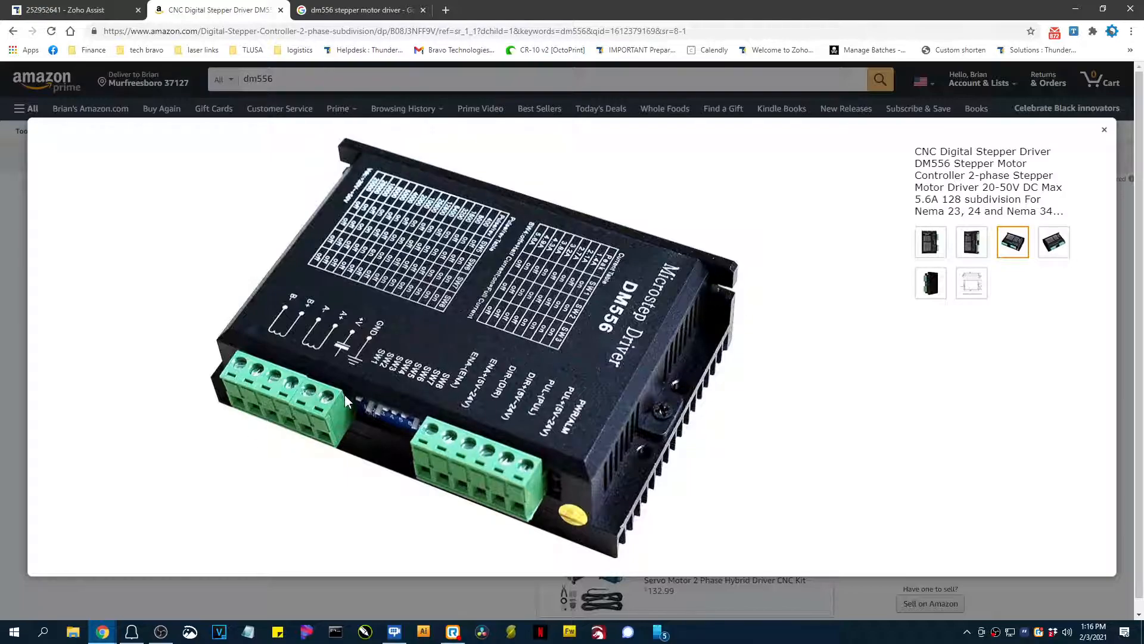
mouse_move(395, 457)
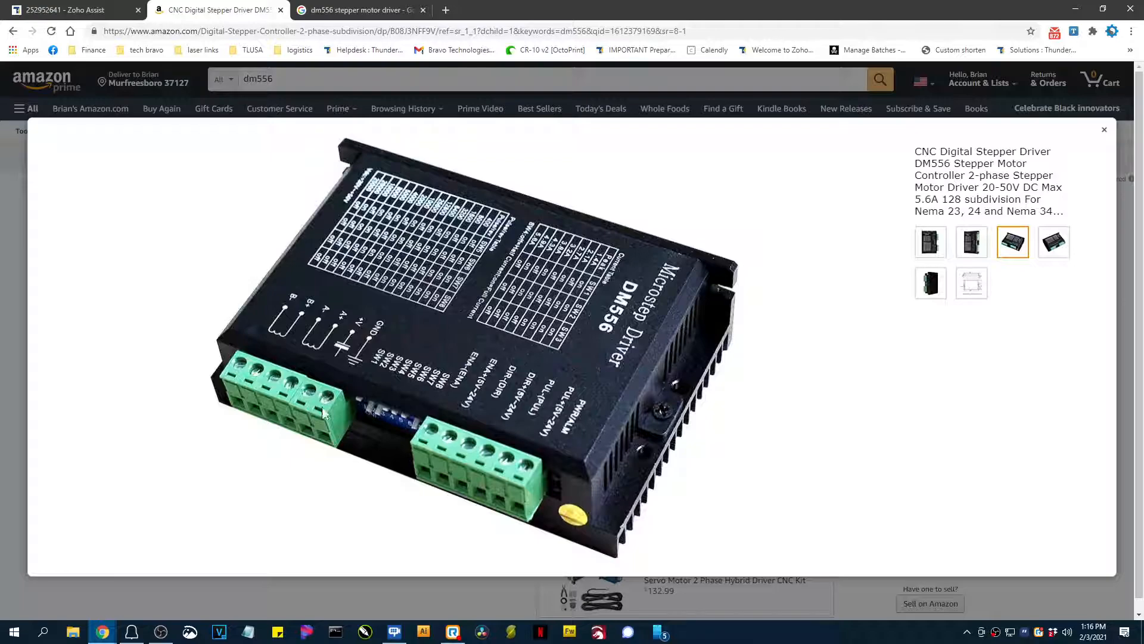
mouse_move(525, 383)
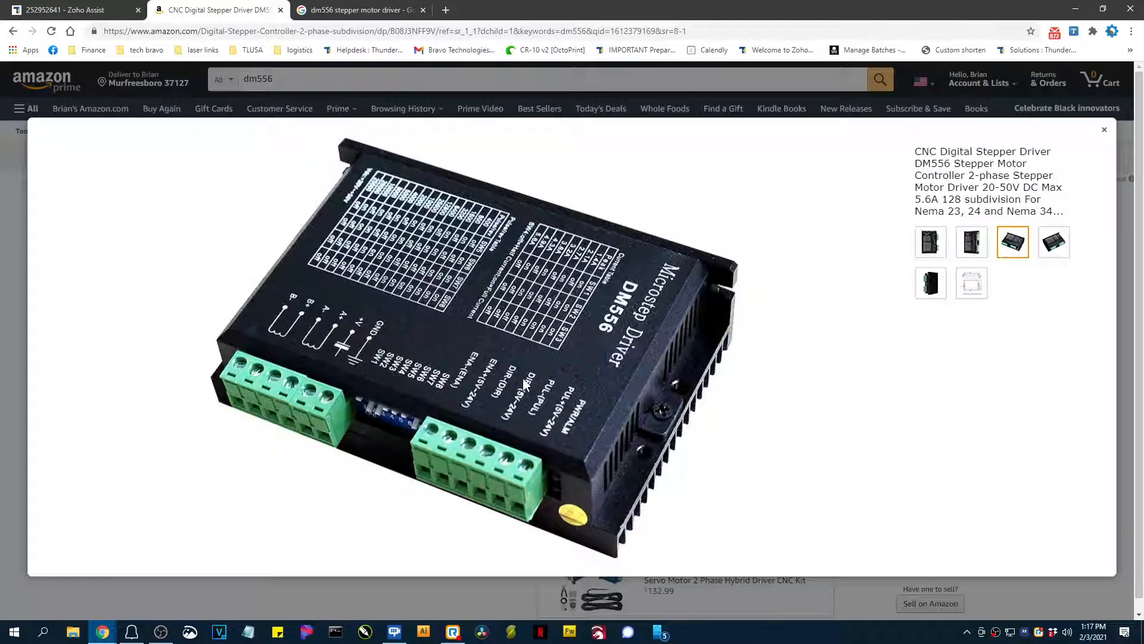